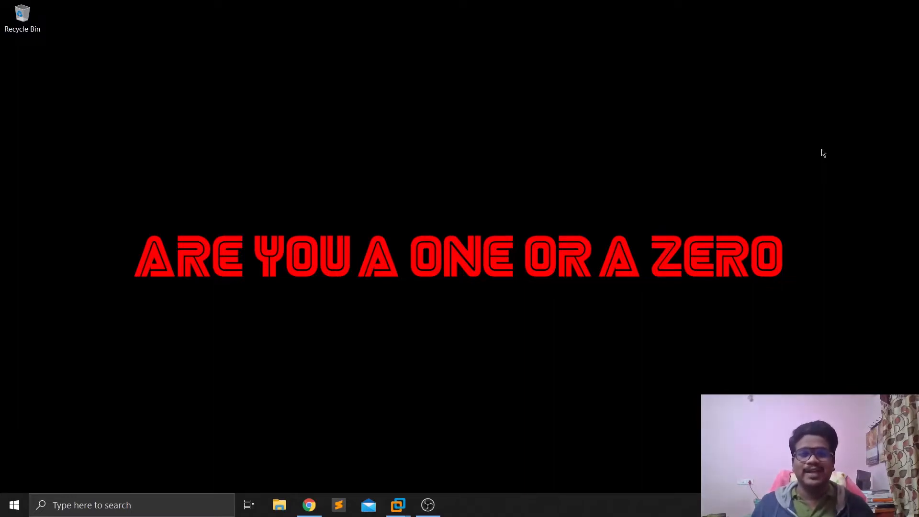
{"action": "mouse_move", "coordinate": [768, 97]}
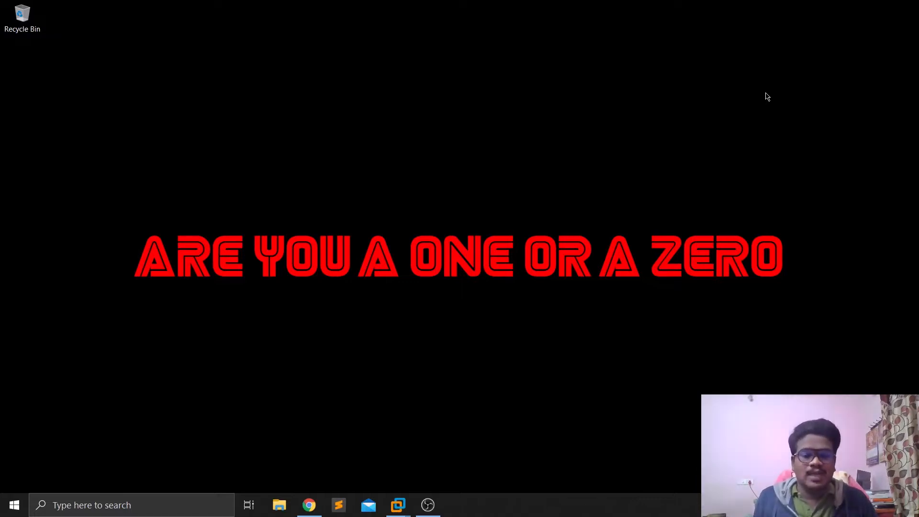
{"action": "mouse_move", "coordinate": [524, 405]}
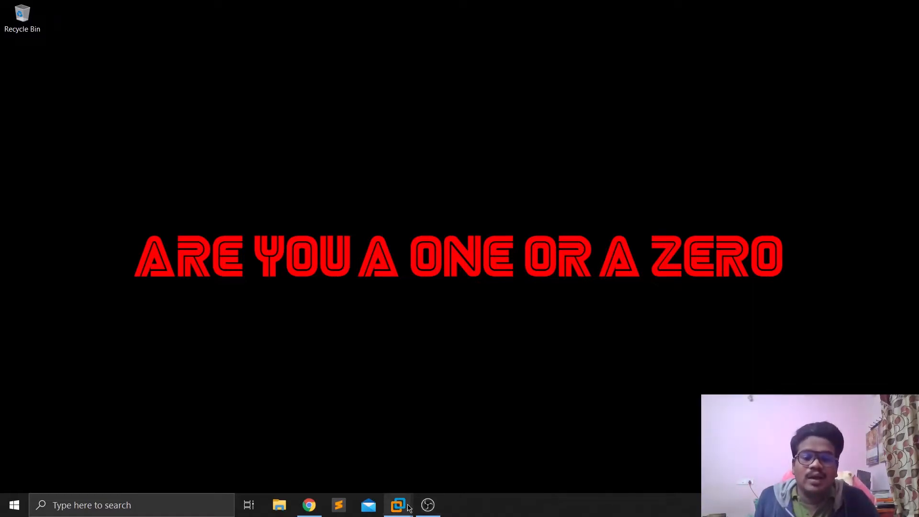
Step: Switch to the Parrot OS virtual machine running in VMware Workstation
{"action": "left_click", "coordinate": [397, 505]}
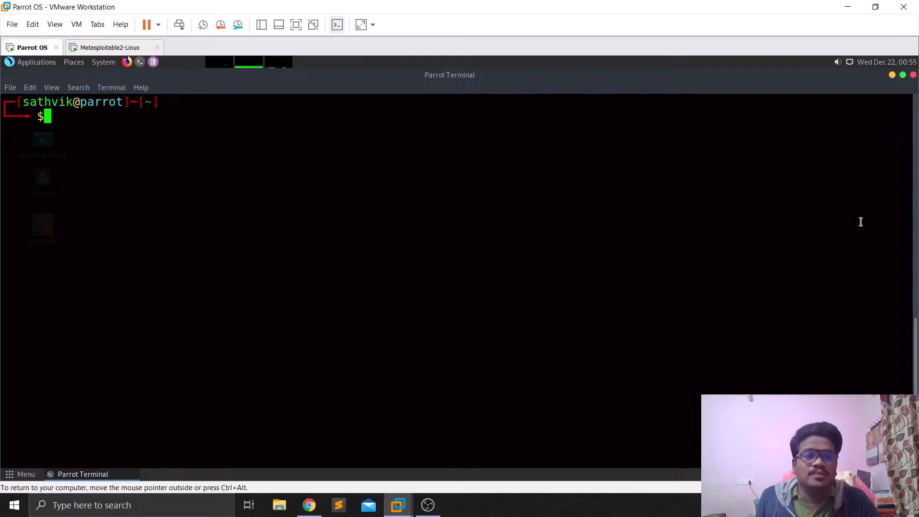
{"action": "mouse_move", "coordinate": [384, 177]}
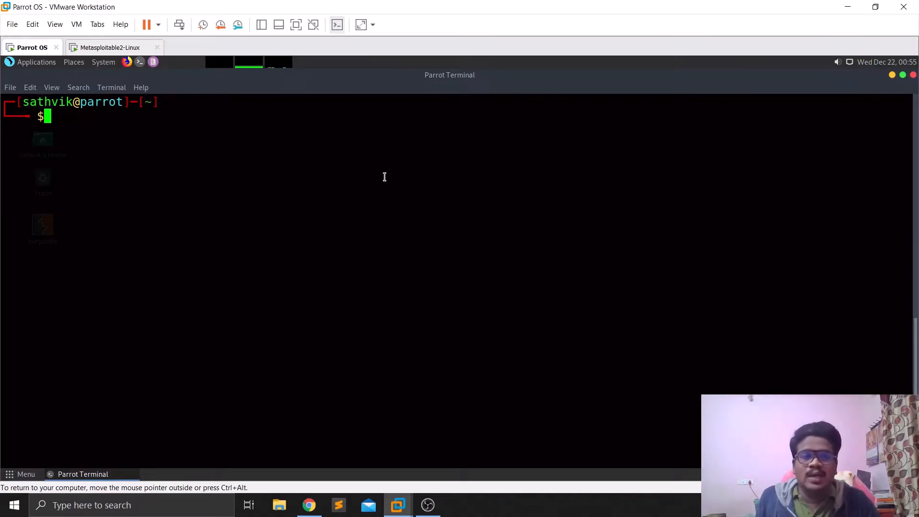
{"action": "mouse_move", "coordinate": [439, 251]}
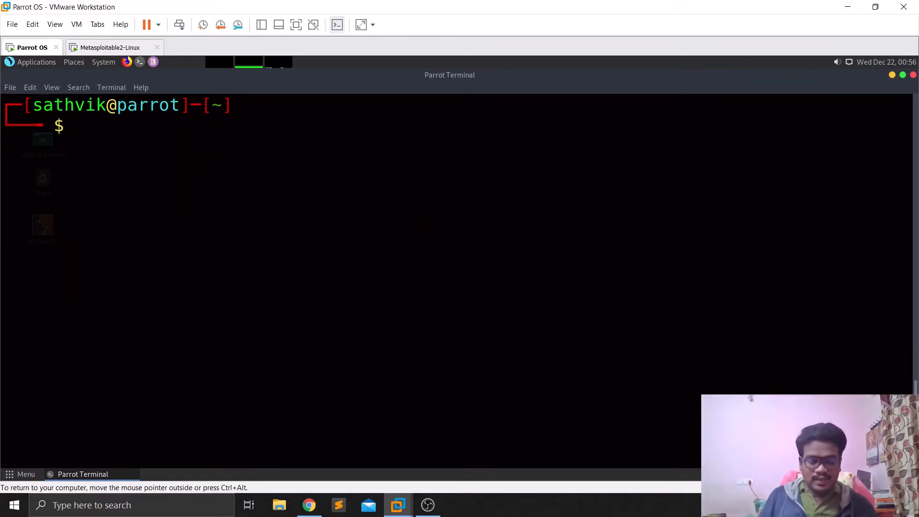
Step: Run 'sudo sniper -t 192.168.92.129' against the Metasploitable target
{"action": "type", "text": "sudo"}
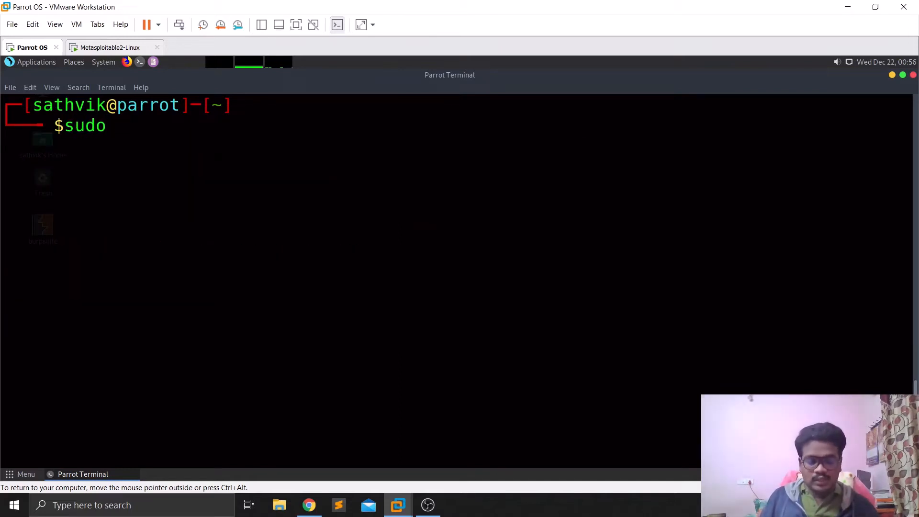
{"action": "type", "text": "snip"}
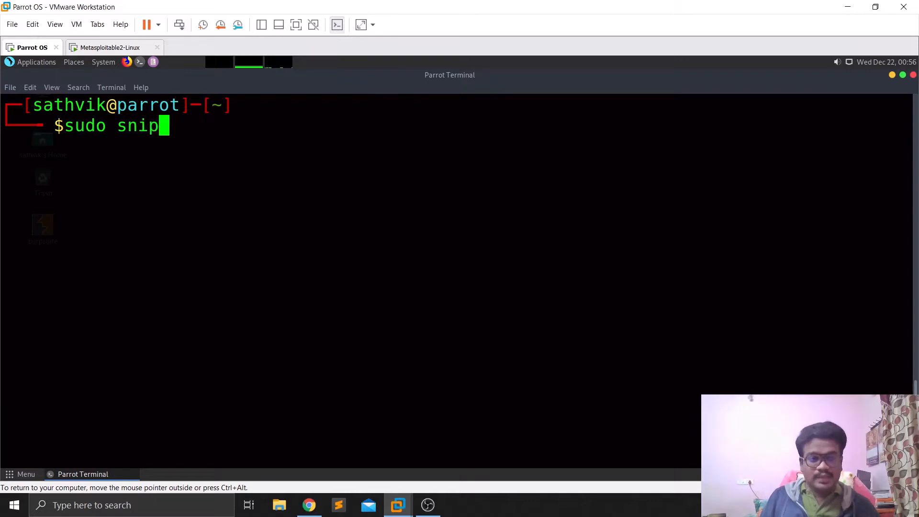
{"action": "type", "text": "er -t 192.168.92.129"}
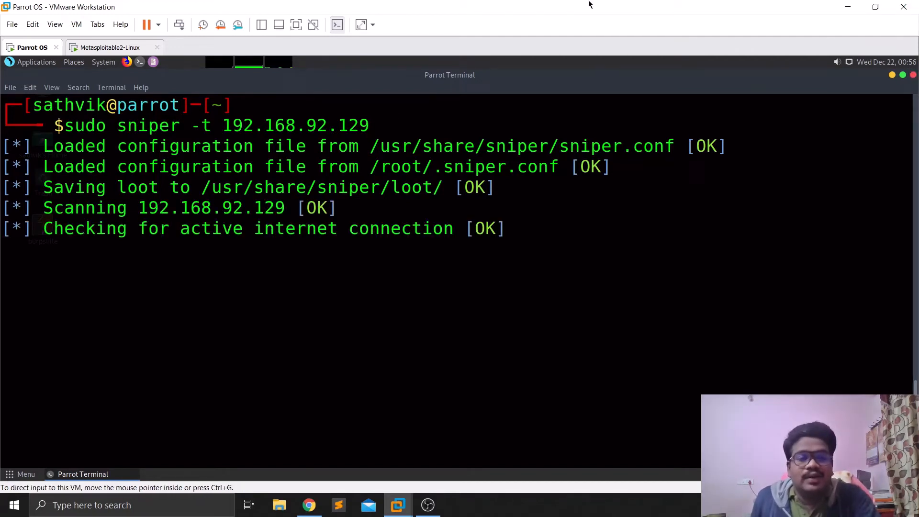
{"action": "double_click", "coordinate": [149, 125]}
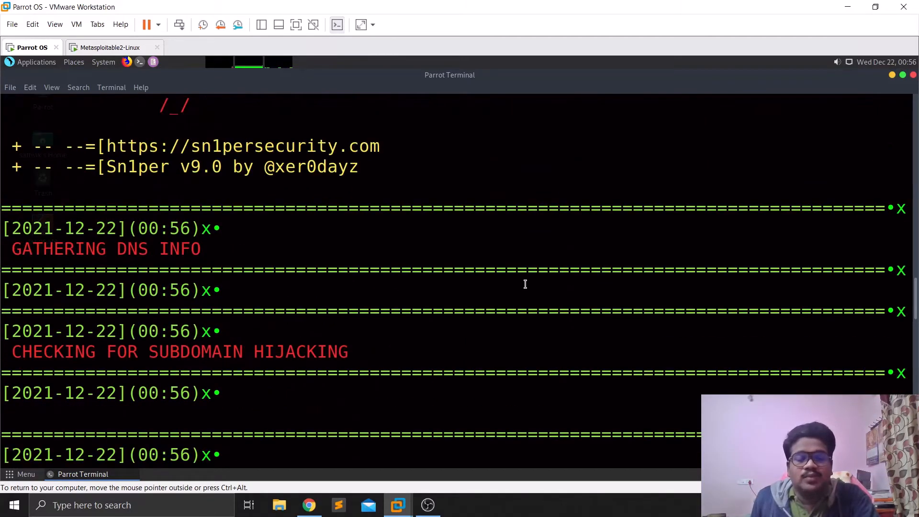
Step: Scroll through the Sn1per output listing the target's open ports
{"action": "scroll", "scroll_direction": "down", "scroll_amount": 3}
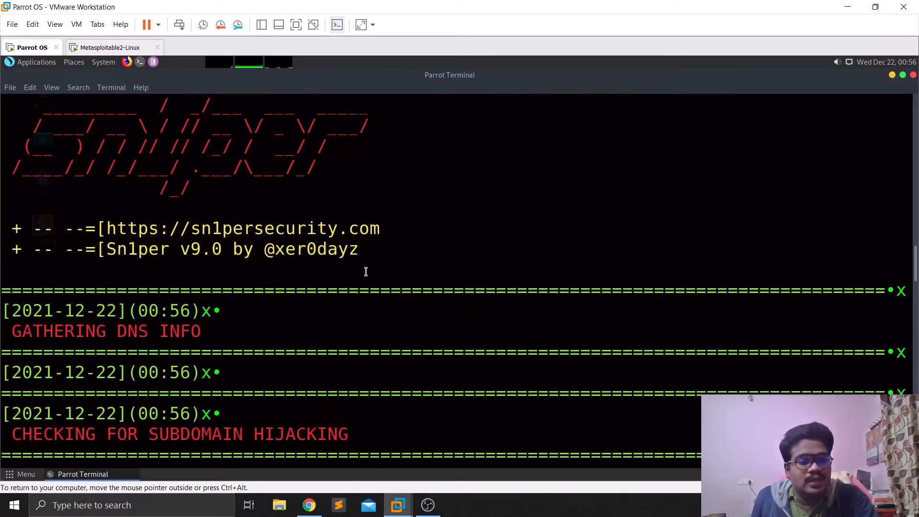
{"action": "scroll", "scroll_direction": "down", "scroll_amount": 3}
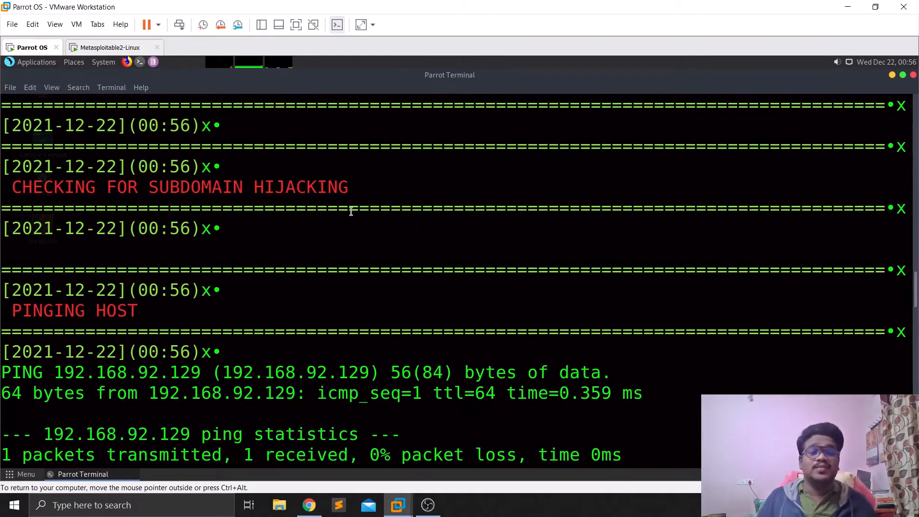
{"action": "scroll", "scroll_direction": "down", "scroll_amount": 3}
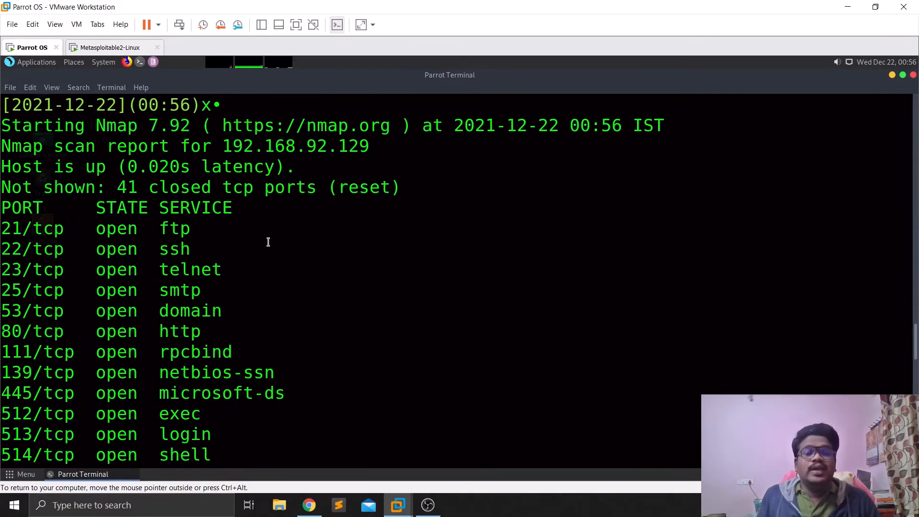
{"action": "scroll", "scroll_direction": "down", "scroll_amount": 3}
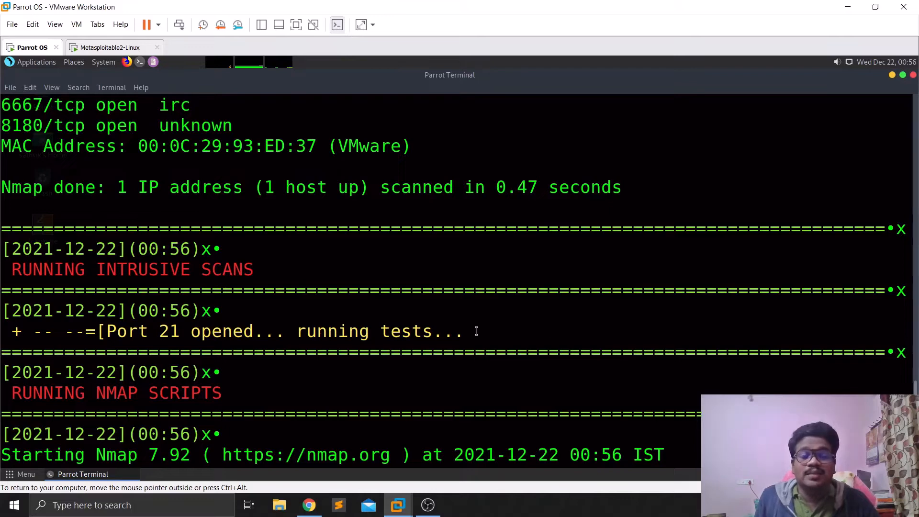
{"action": "scroll", "scroll_direction": "down", "scroll_amount": 3}
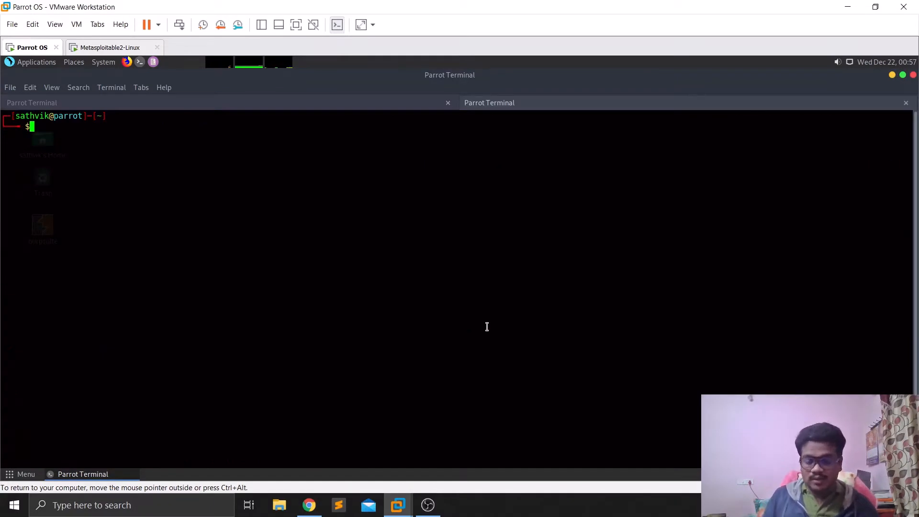
Step: Run 'nmap -T4 -A -p- 192.168.92.129 -v' in the second terminal tab
{"action": "type", "text": "nmap -"}
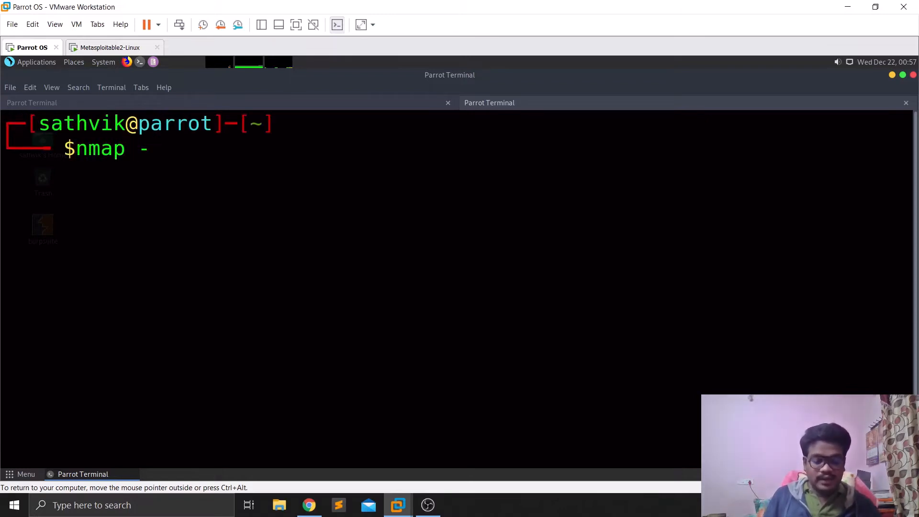
{"action": "type", "text": "T4"}
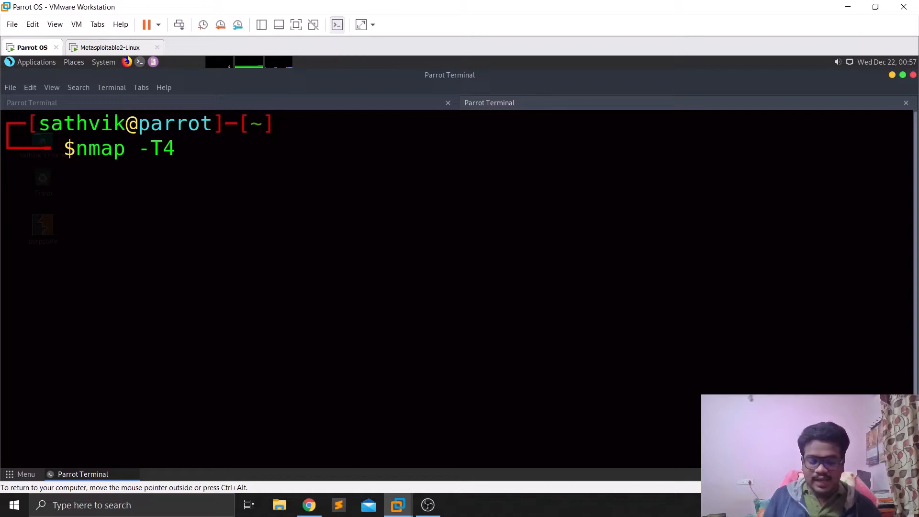
{"action": "type", "text": "-A"}
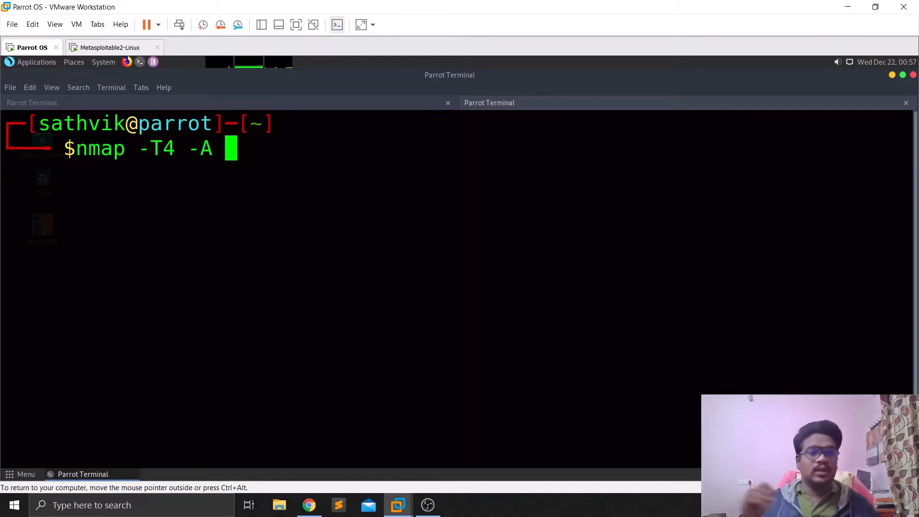
{"action": "type", "text": "-p-"}
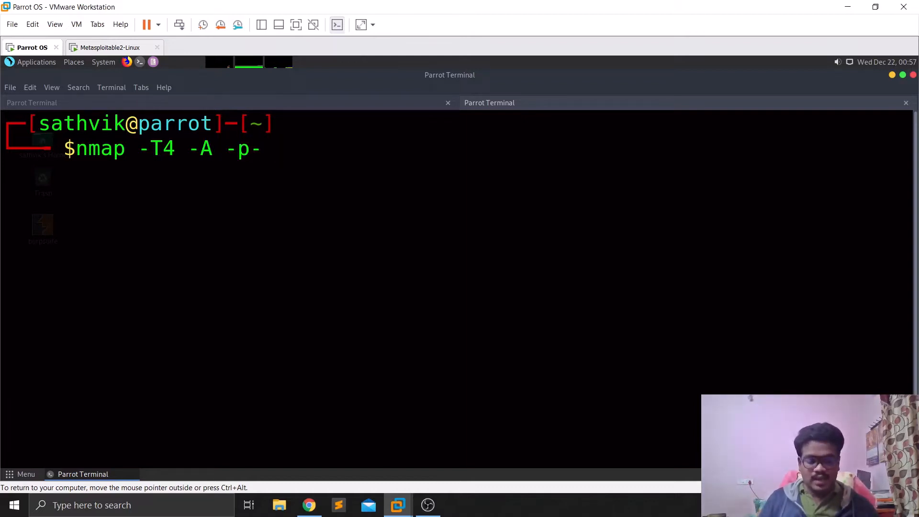
{"action": "type", "text": "192.168.92.129 -v"}
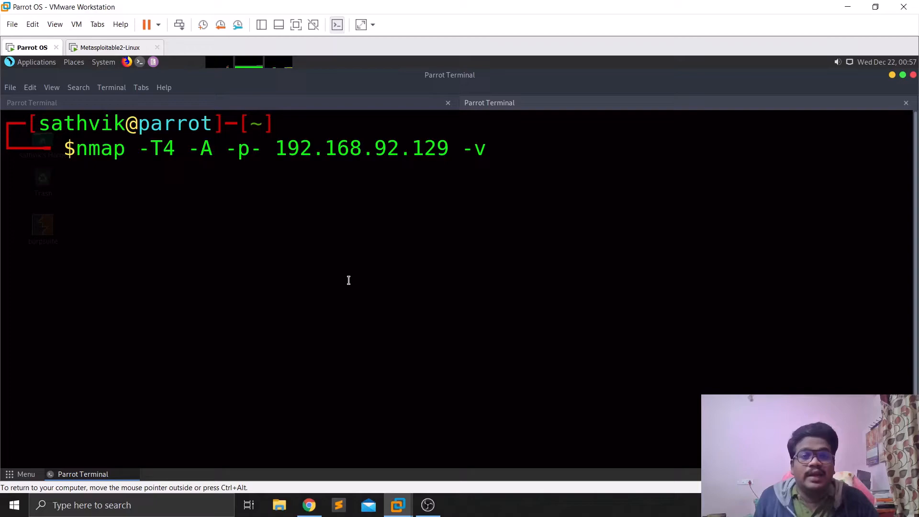
{"action": "key", "text": "Return"}
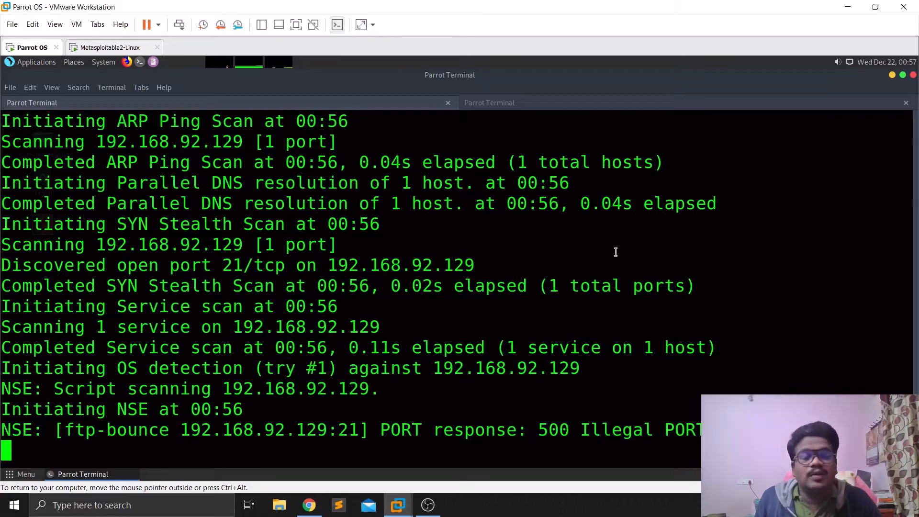
{"action": "mouse_move", "coordinate": [518, 368]}
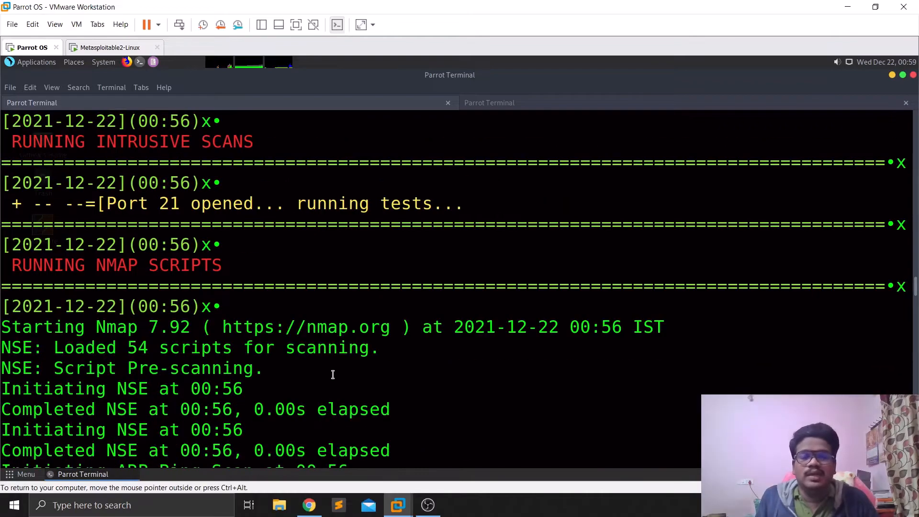
Step: Scroll past the nmap section to the Metasploit FTP version scanner heading
{"action": "scroll", "scroll_direction": "down", "scroll_amount": 3}
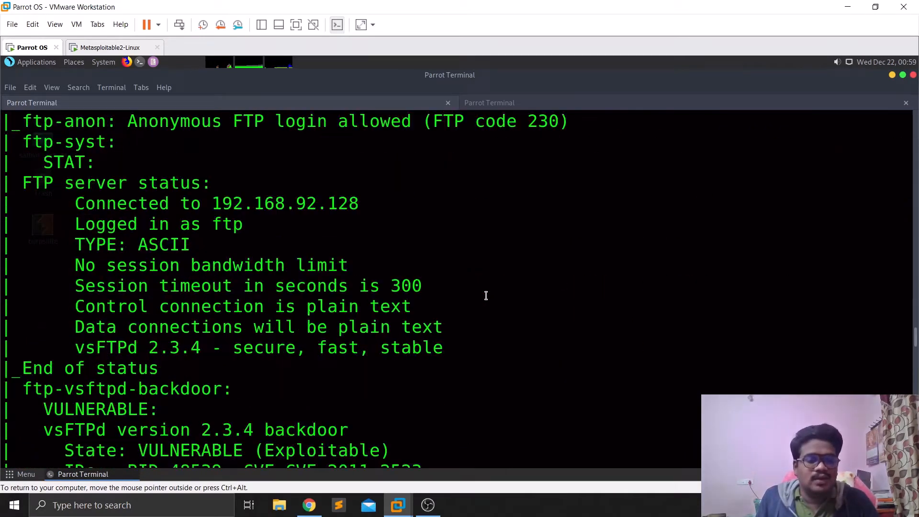
{"action": "scroll", "scroll_direction": "down", "scroll_amount": 3}
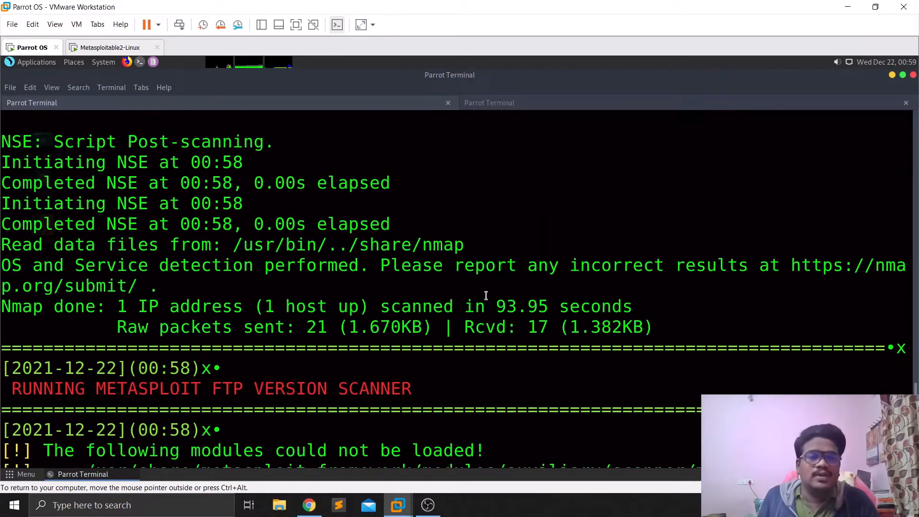
{"action": "scroll", "scroll_direction": "down", "scroll_amount": 3}
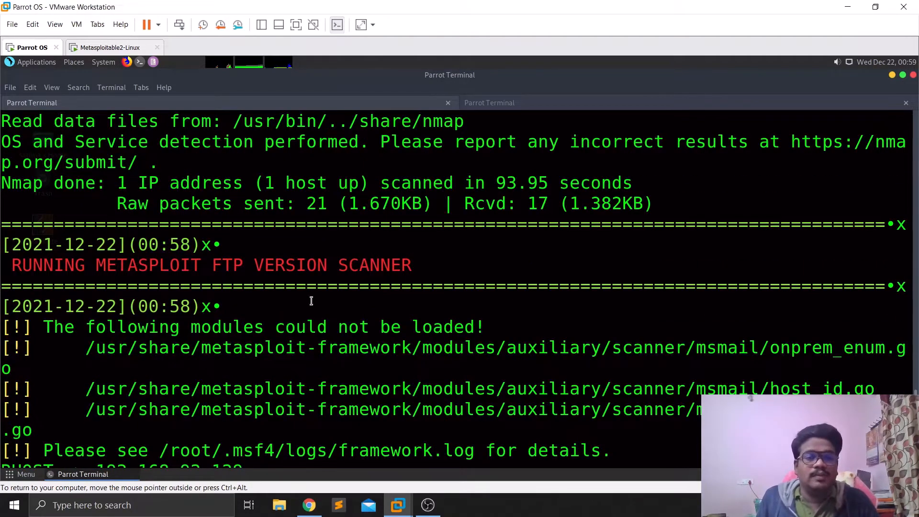
{"action": "scroll", "scroll_direction": "down", "scroll_amount": 3}
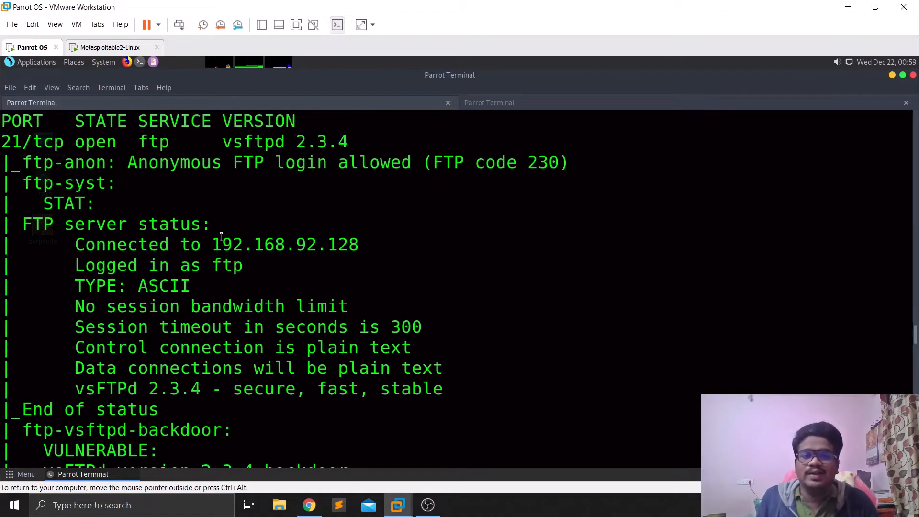
{"action": "double_click", "coordinate": [238, 141]}
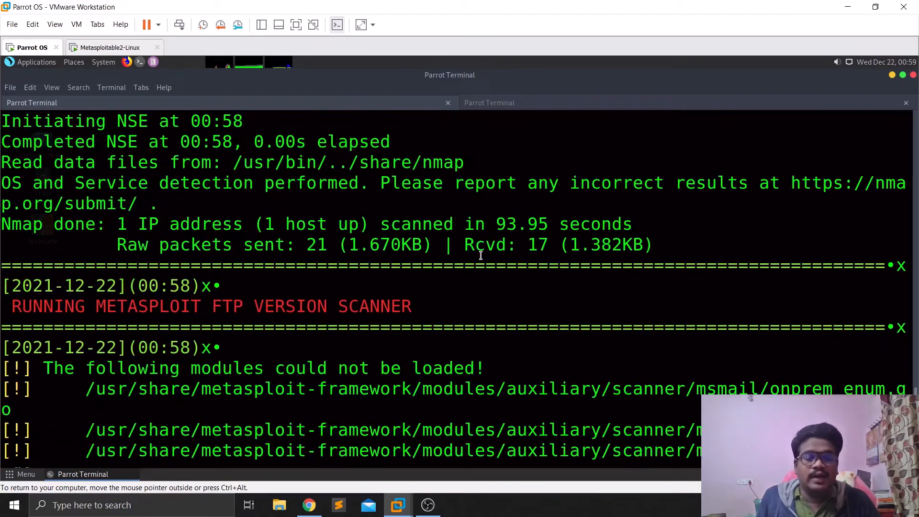
{"action": "scroll", "scroll_direction": "down", "scroll_amount": 3}
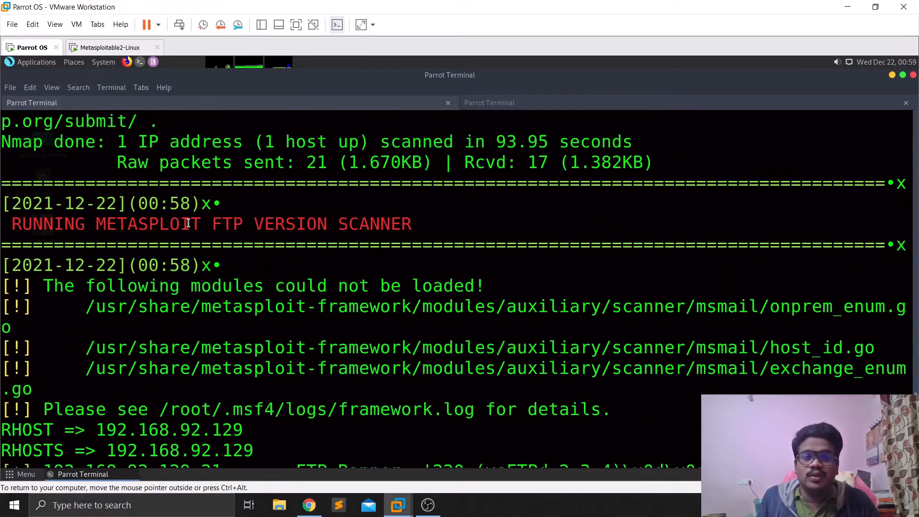
{"action": "left_click_drag", "start_coordinate": [96, 224], "coordinate": [368, 224]}
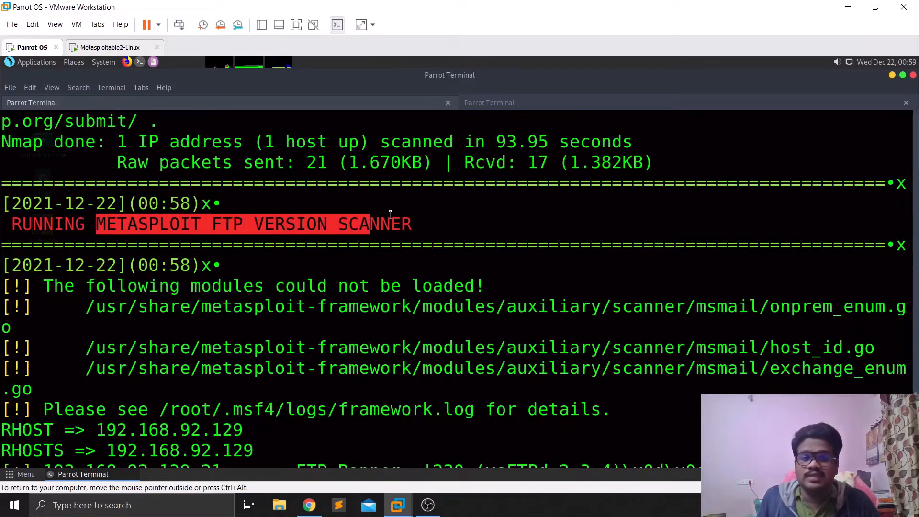
Step: Scroll down to the vsftpd 2.3.4 backdoor opening command shell session 1
{"action": "scroll", "scroll_direction": "down", "scroll_amount": 3}
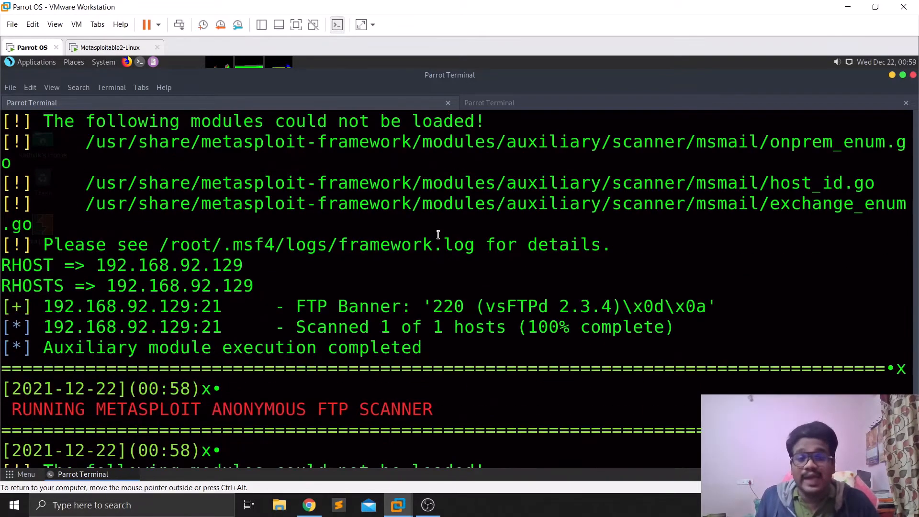
{"action": "scroll", "scroll_direction": "down", "scroll_amount": 3}
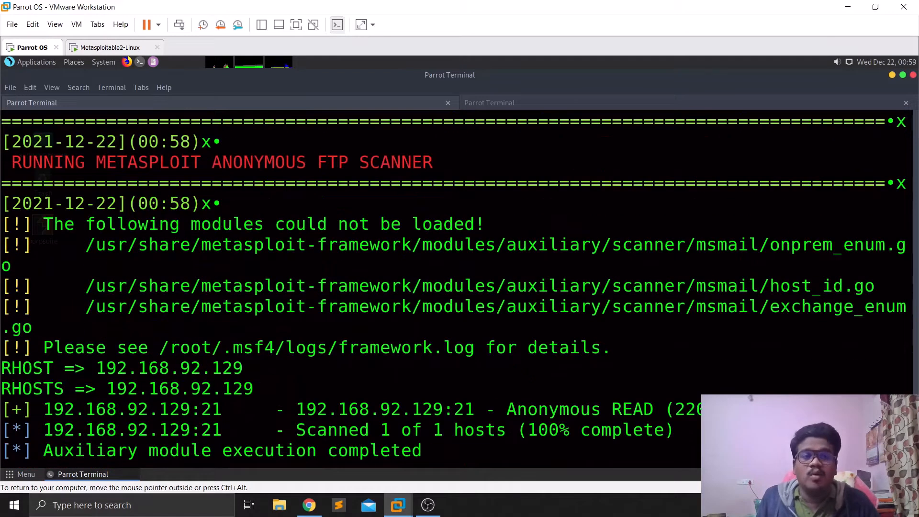
{"action": "scroll", "scroll_direction": "down", "scroll_amount": 3}
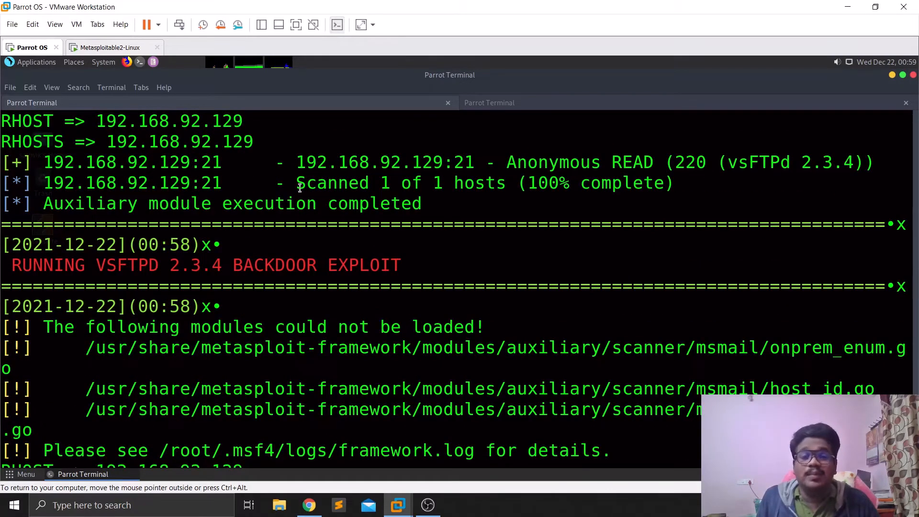
{"action": "scroll", "scroll_direction": "down", "scroll_amount": 3}
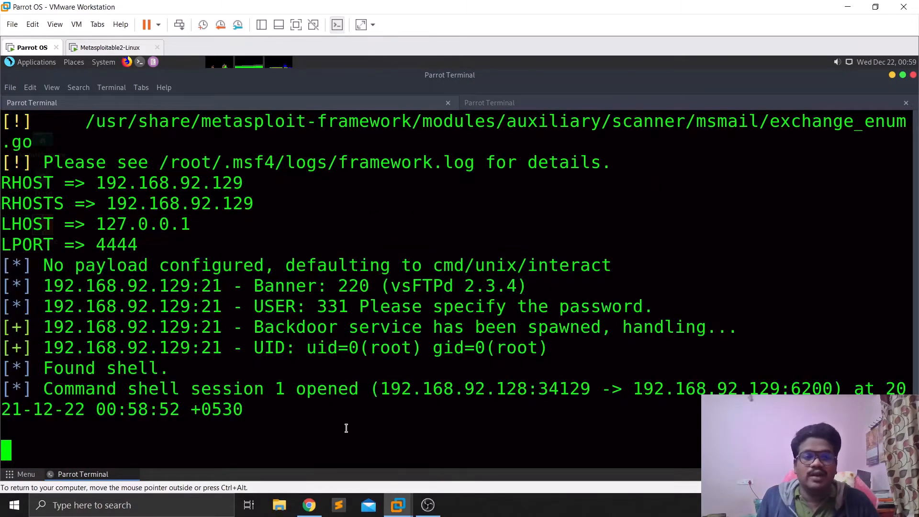
Step: Run whoami in the backdoor shell to confirm it returns root
{"action": "type", "text": "whoami"}
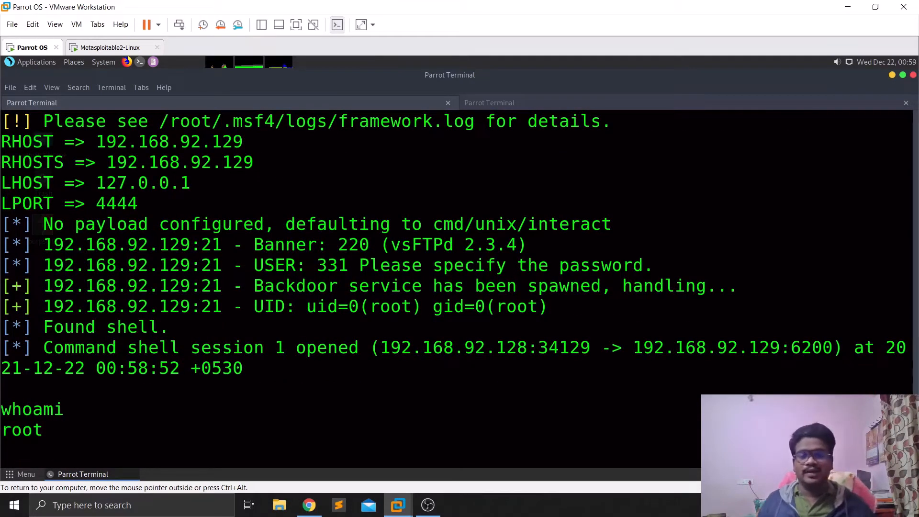
{"action": "mouse_move", "coordinate": [420, 474]}
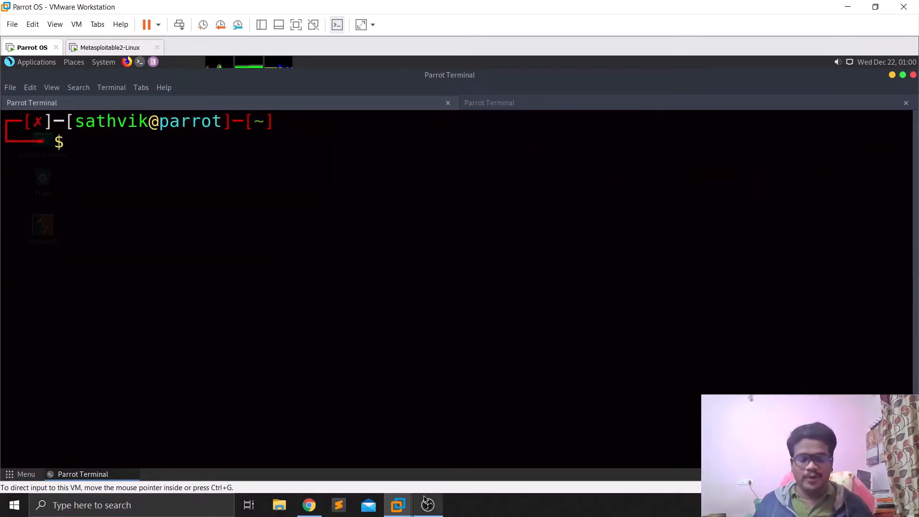
{"action": "mouse_move", "coordinate": [428, 504]}
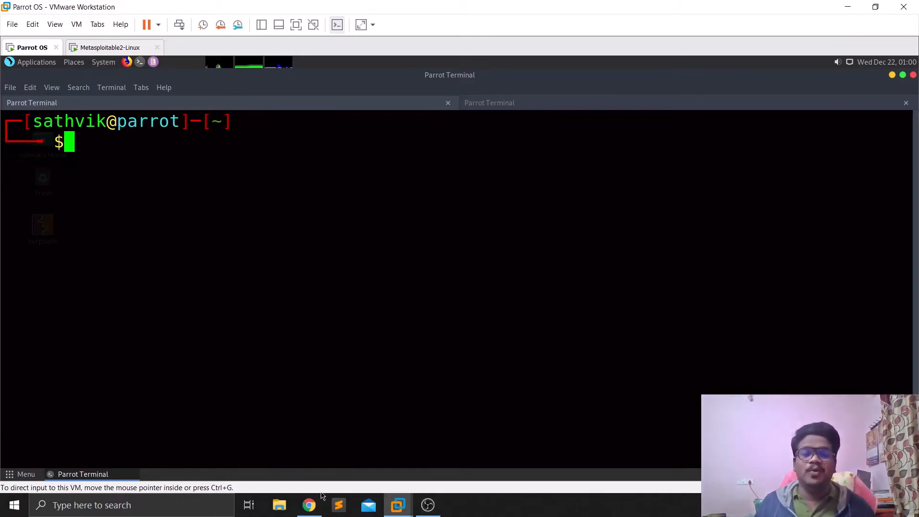
Step: Switch to Chrome and scroll the Blue room to the active machine IP 10.10.77.198
{"action": "left_click", "coordinate": [309, 505]}
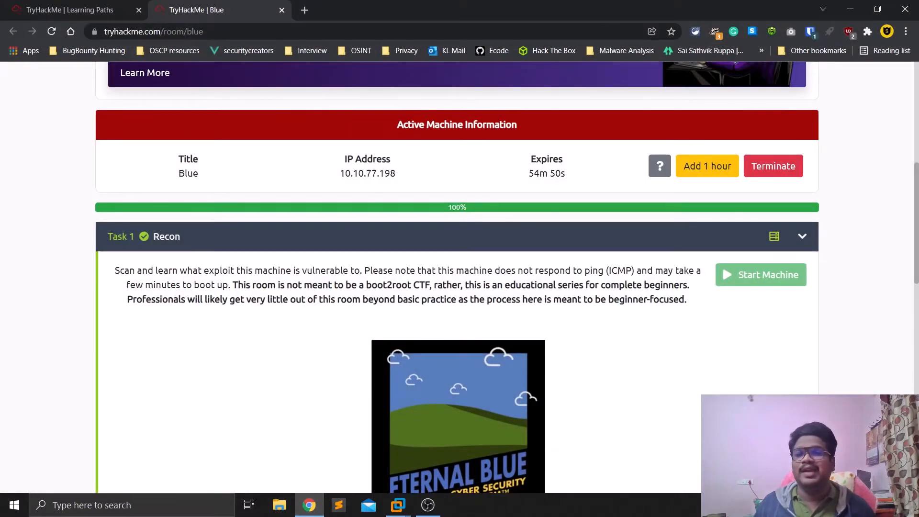
{"action": "scroll", "scroll_direction": "up", "scroll_amount": 3}
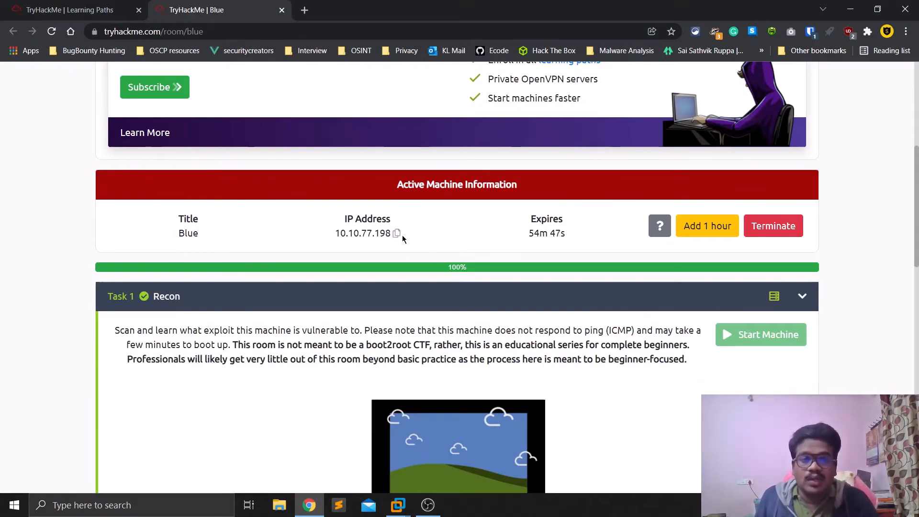
{"action": "mouse_move", "coordinate": [384, 498]}
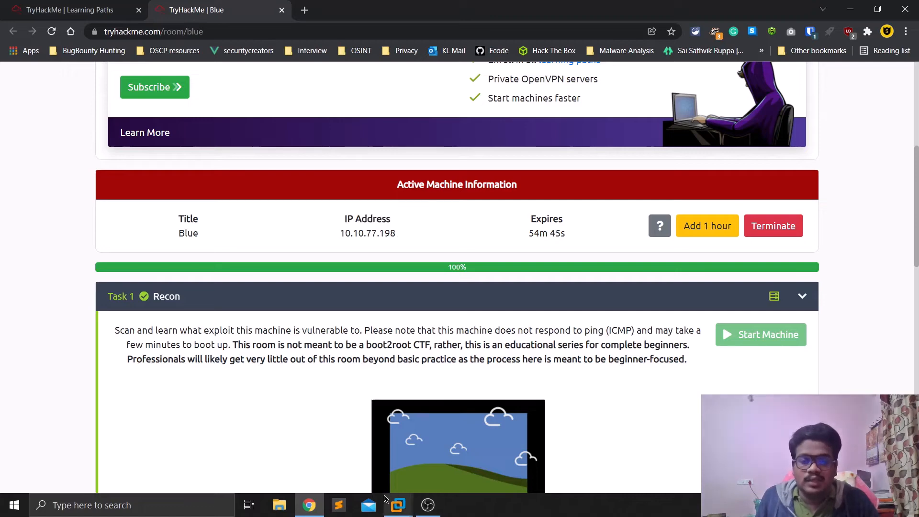
Step: Connect to the TryHackMe VPN via 'sudo openvpn Tryhackme/THM.ovpn' and copy the Blue machine IP
{"action": "left_click", "coordinate": [398, 505]}
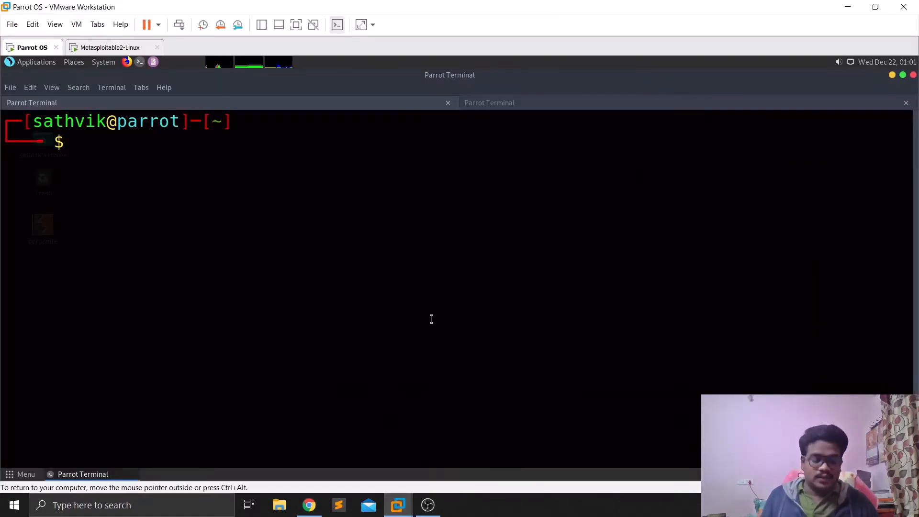
{"action": "type", "text": "sudo"}
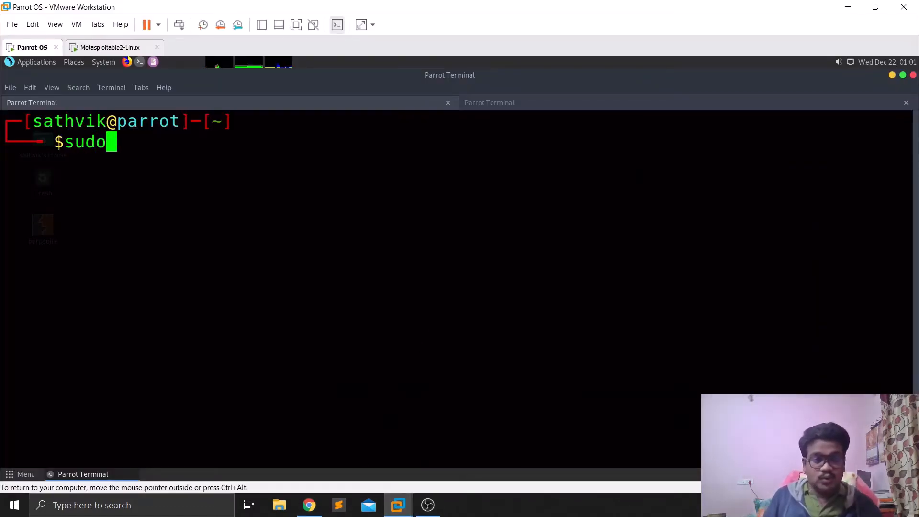
{"action": "type", "text": "openvpn T"}
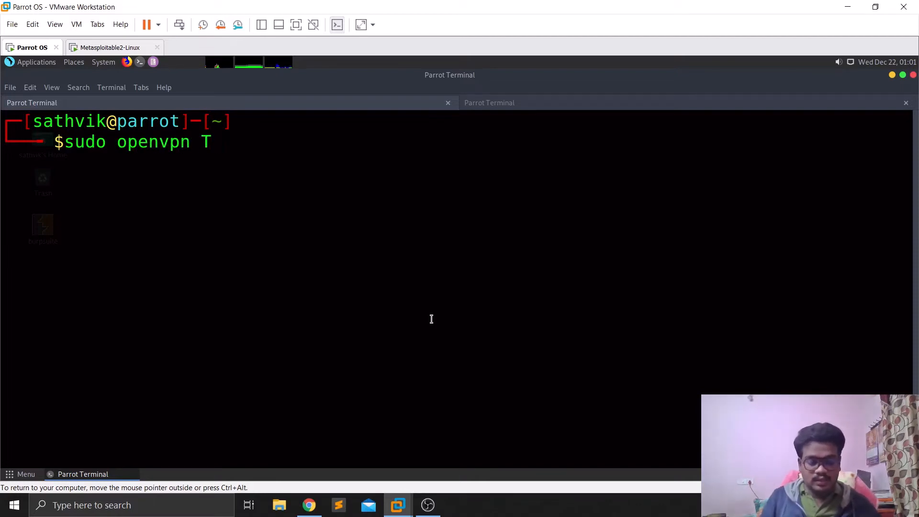
{"action": "type", "text": "ryhackme/"}
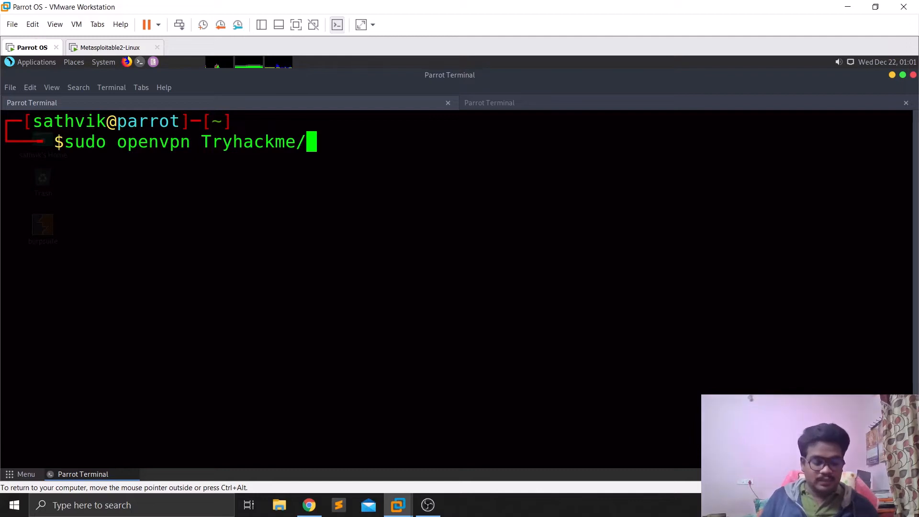
{"action": "key", "text": "Tab"}
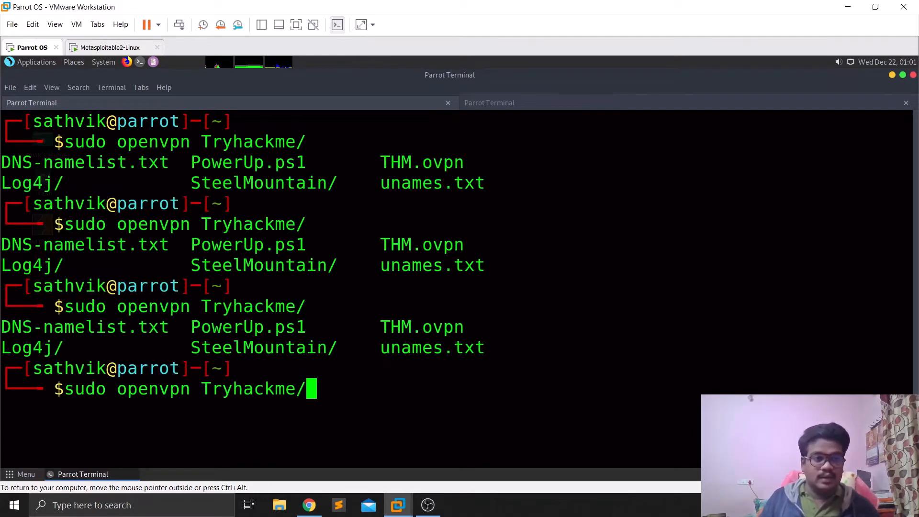
{"action": "type", "text": "THM.ovpn"}
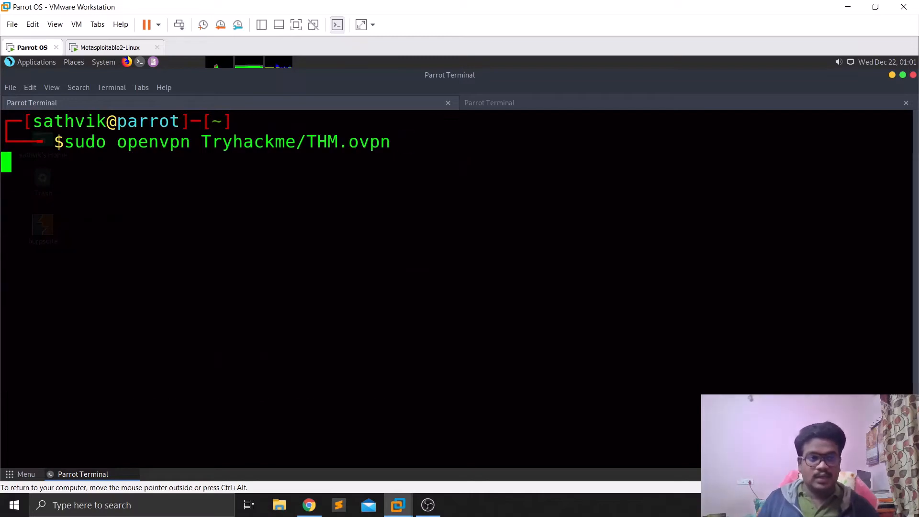
{"action": "key", "text": "Return"}
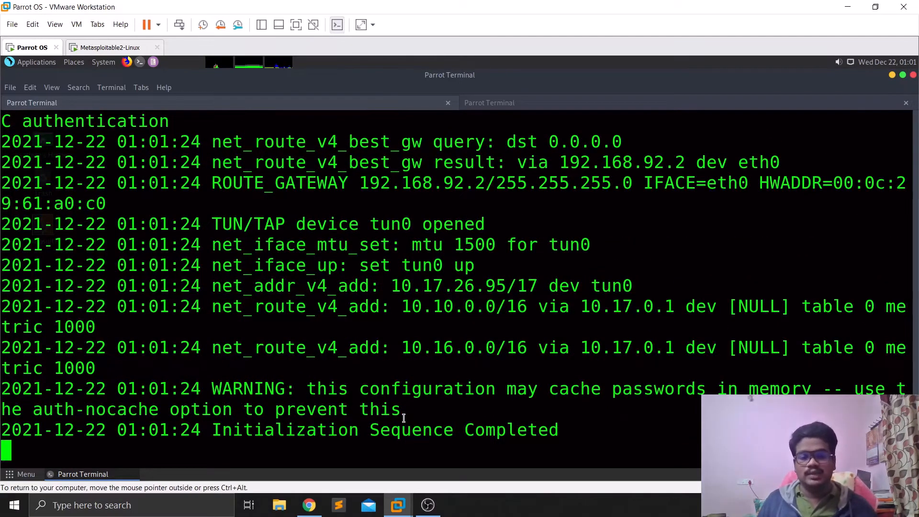
{"action": "mouse_move", "coordinate": [694, 400]}
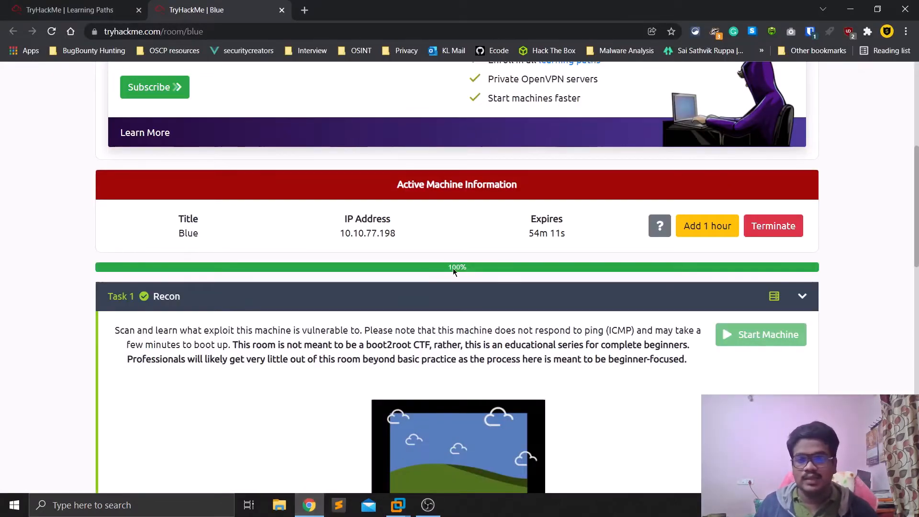
{"action": "left_click", "coordinate": [368, 232]}
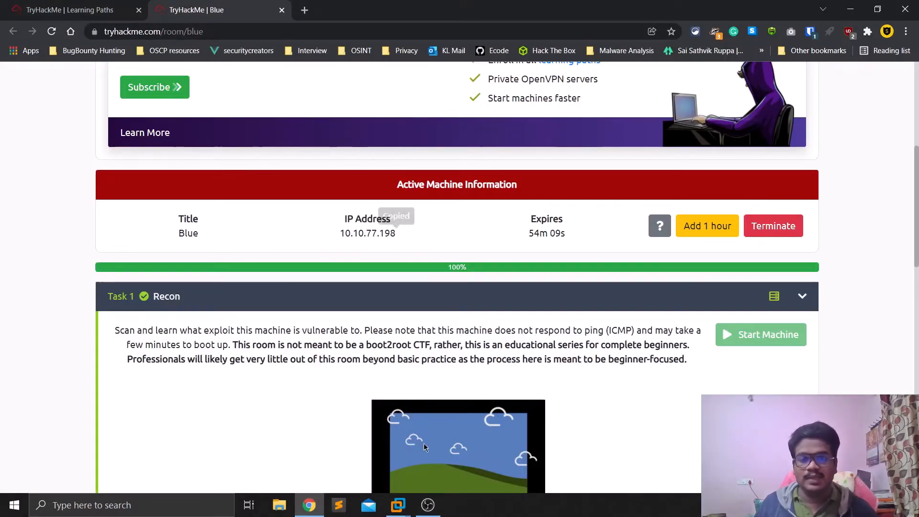
{"action": "left_click", "coordinate": [397, 505]}
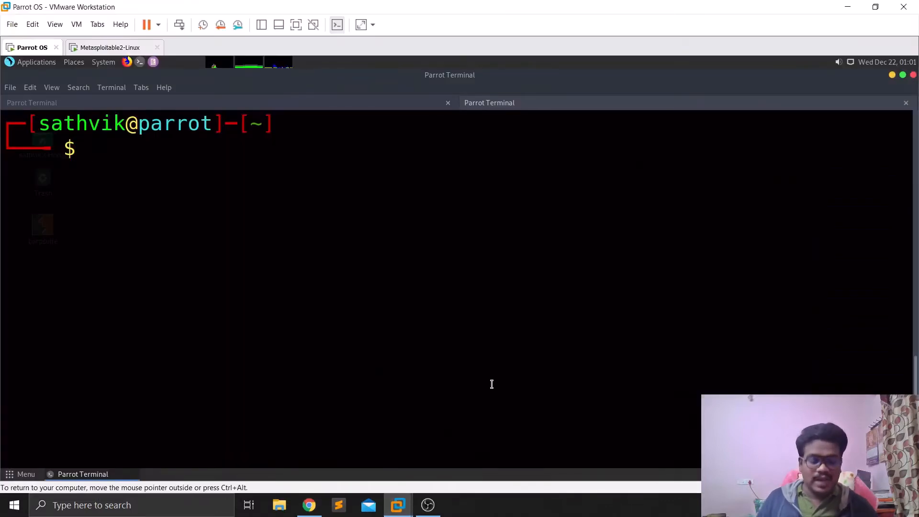
Step: Ping 10.10.77.198, then launch 'sudo sniper -t 10.10.77.198' against the Blue machine
{"action": "type", "text": "ping 10.10.77.198"}
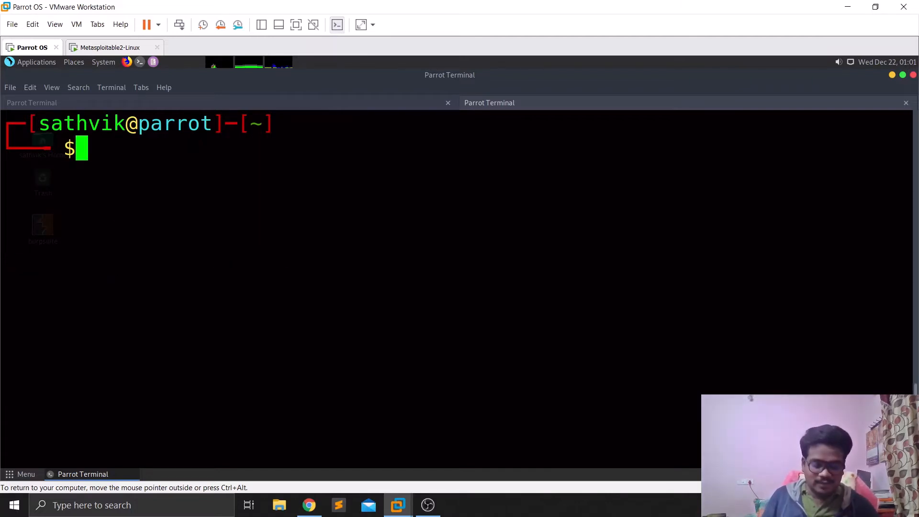
{"action": "type", "text": "sudo"}
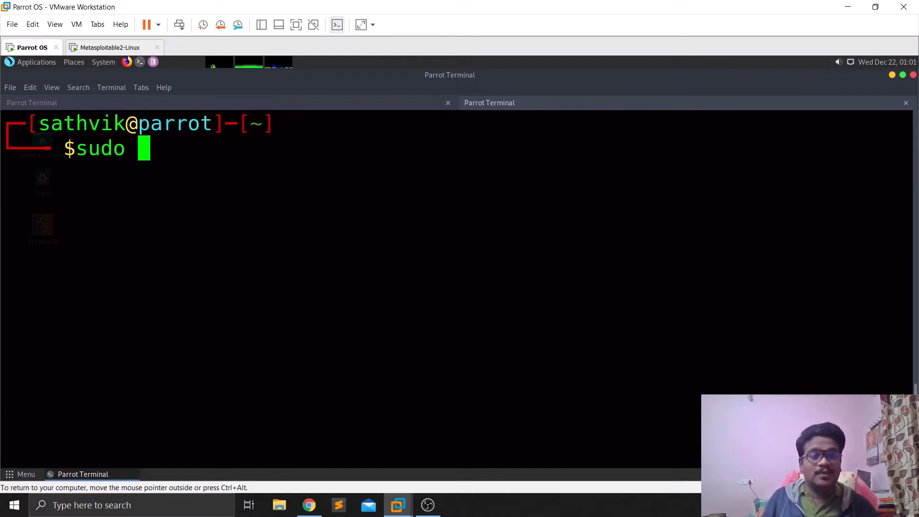
{"action": "type", "text": "sni"}
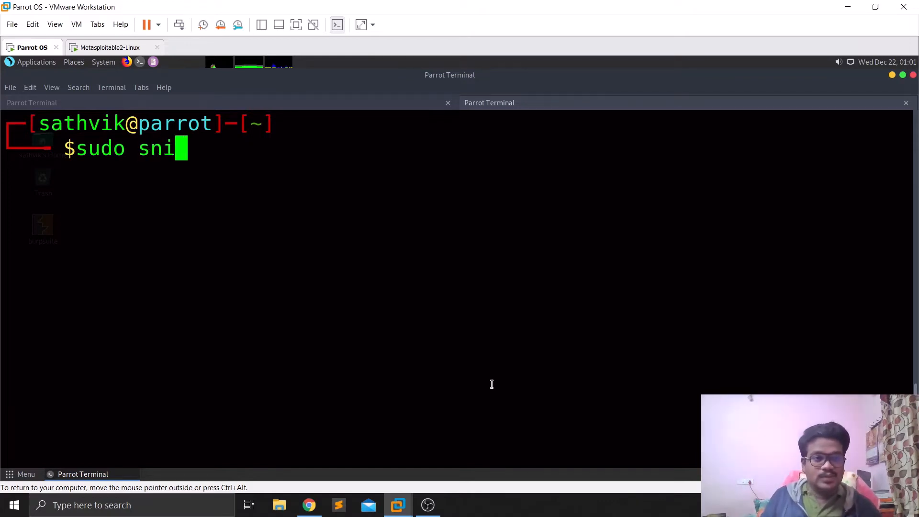
{"action": "key", "text": "Tab"}
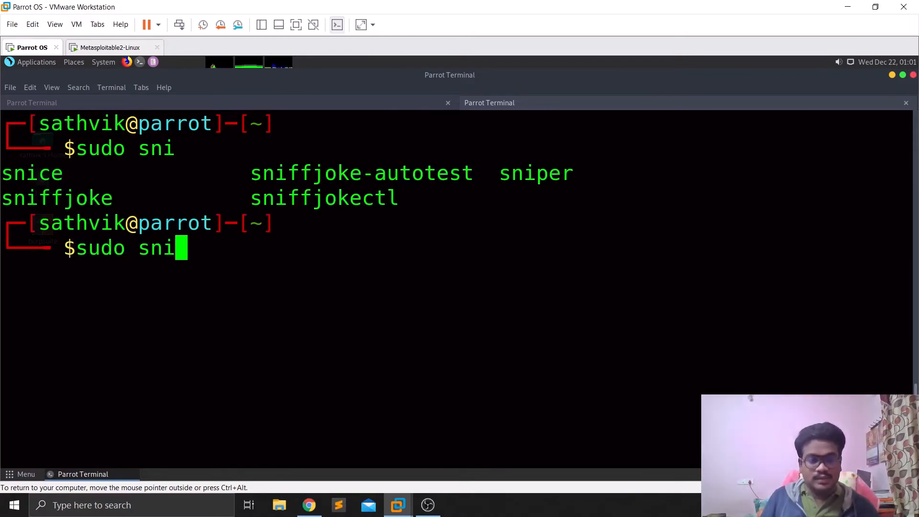
{"action": "type", "text": "per"}
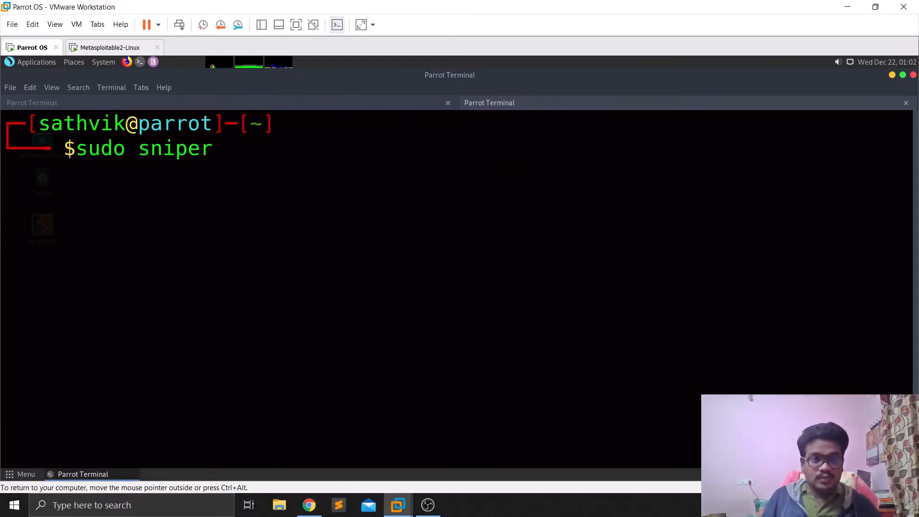
{"action": "type", "text": "-t"}
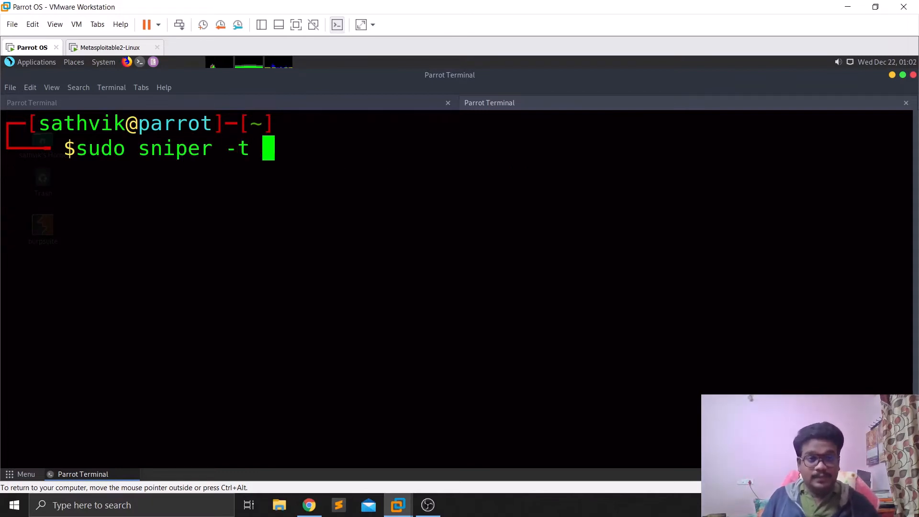
{"action": "type", "text": "10.10.77.198"}
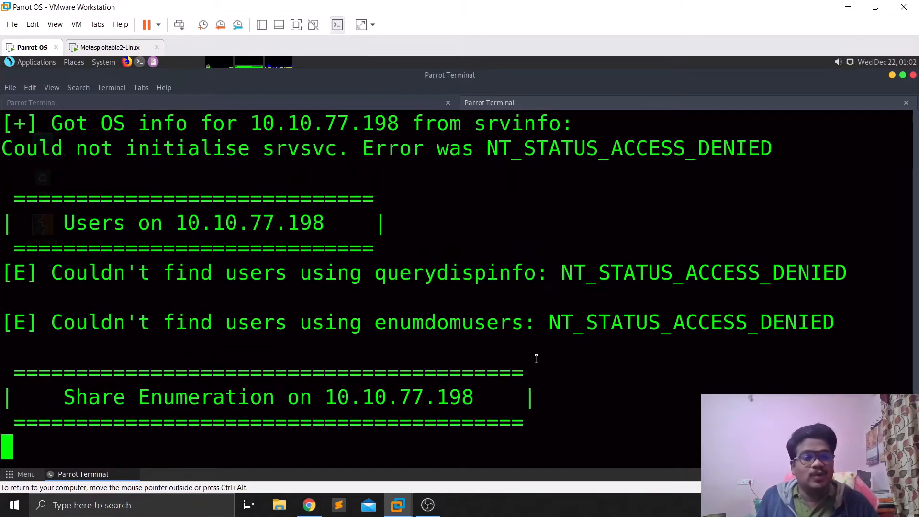
Step: Scroll the TryHackMe room page, then return to the Sn1per scan on JON-PC
{"action": "scroll", "scroll_direction": "down", "scroll_amount": 3}
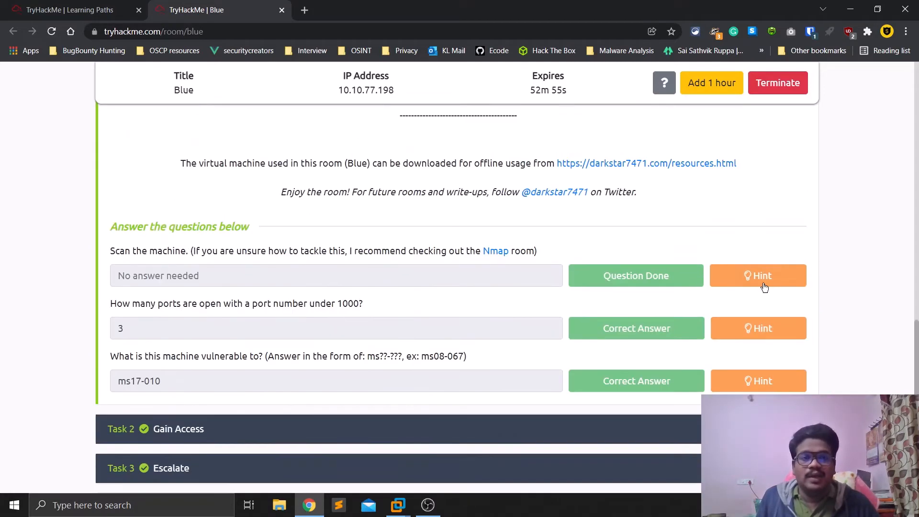
{"action": "scroll", "scroll_direction": "up", "scroll_amount": 3}
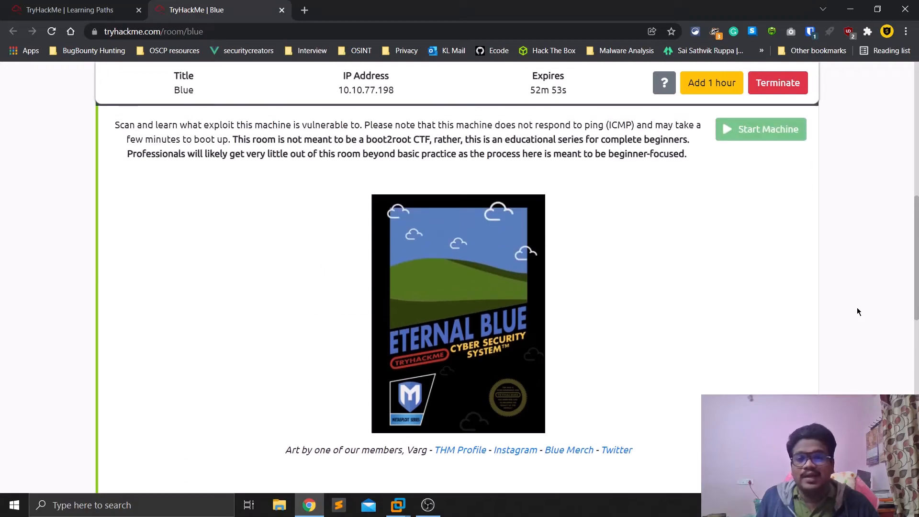
{"action": "left_click", "coordinate": [397, 504]}
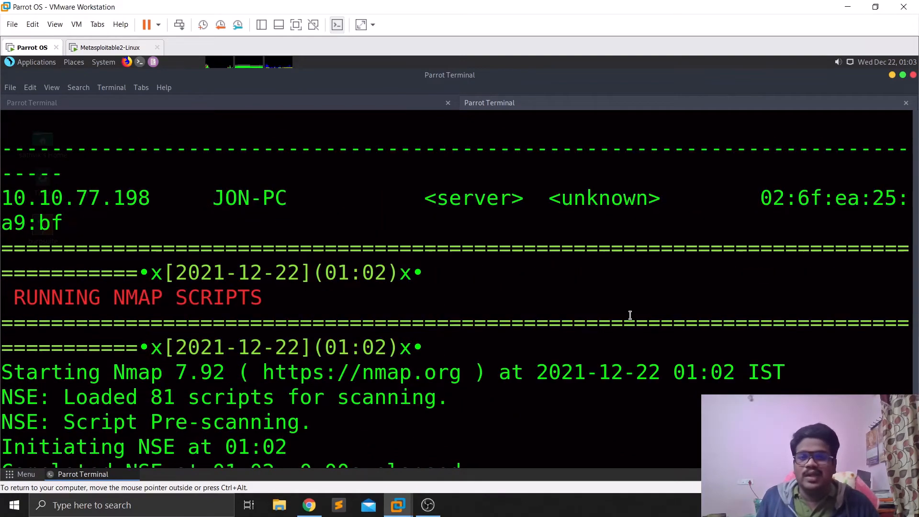
Step: Scroll through enum4linux results and the Nmap report showing port 139 and Windows 7 guesses
{"action": "scroll", "scroll_direction": "down", "scroll_amount": 3}
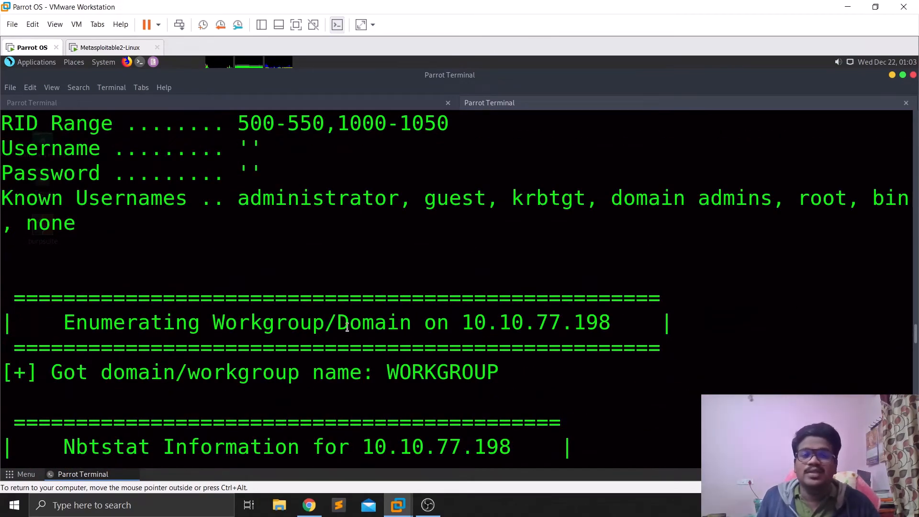
{"action": "scroll", "scroll_direction": "down", "scroll_amount": 3}
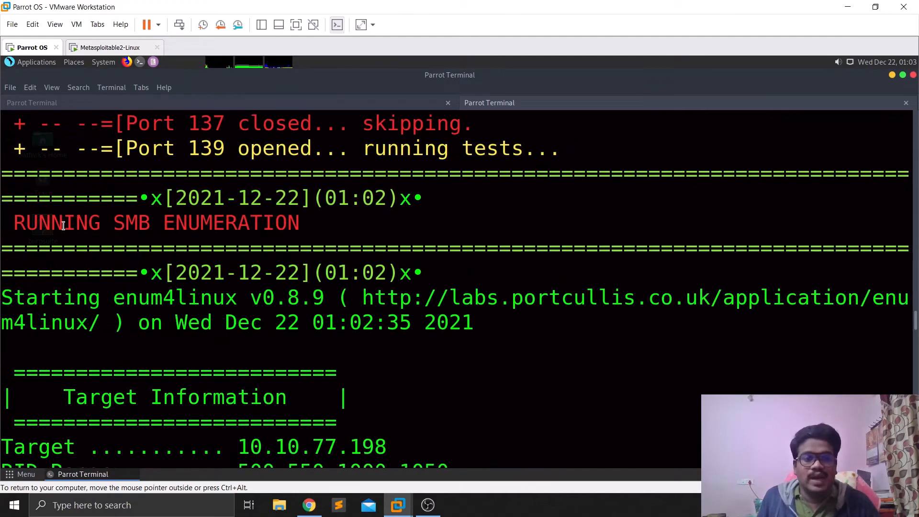
{"action": "left_click_drag", "start_coordinate": [113, 222], "coordinate": [298, 223]}
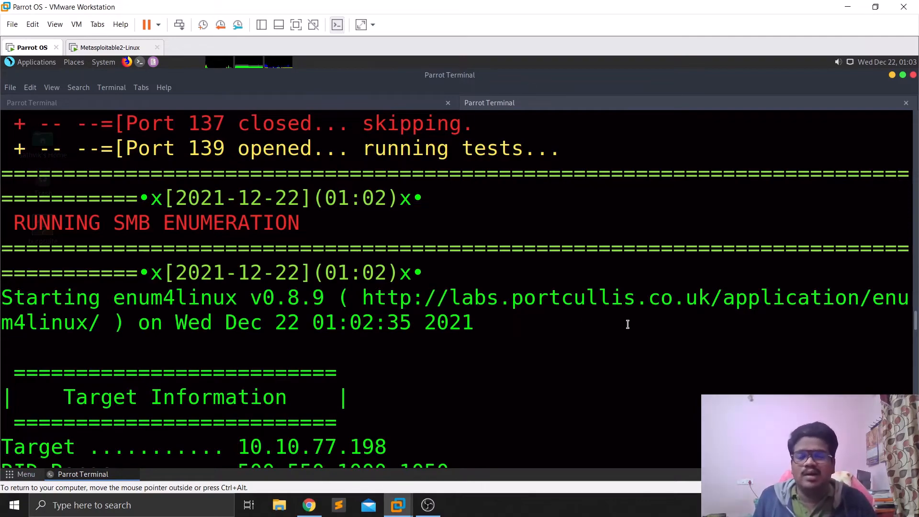
{"action": "scroll", "scroll_direction": "down", "scroll_amount": 3}
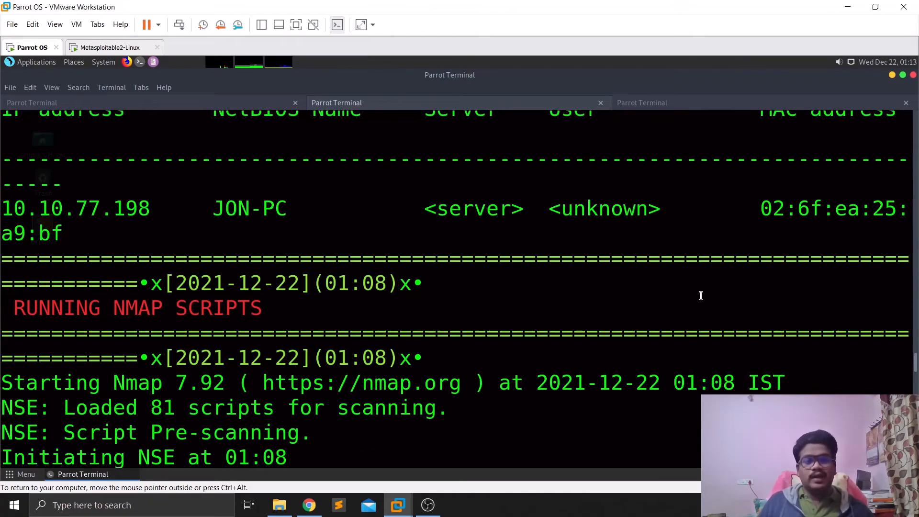
{"action": "scroll", "scroll_direction": "down", "scroll_amount": 3}
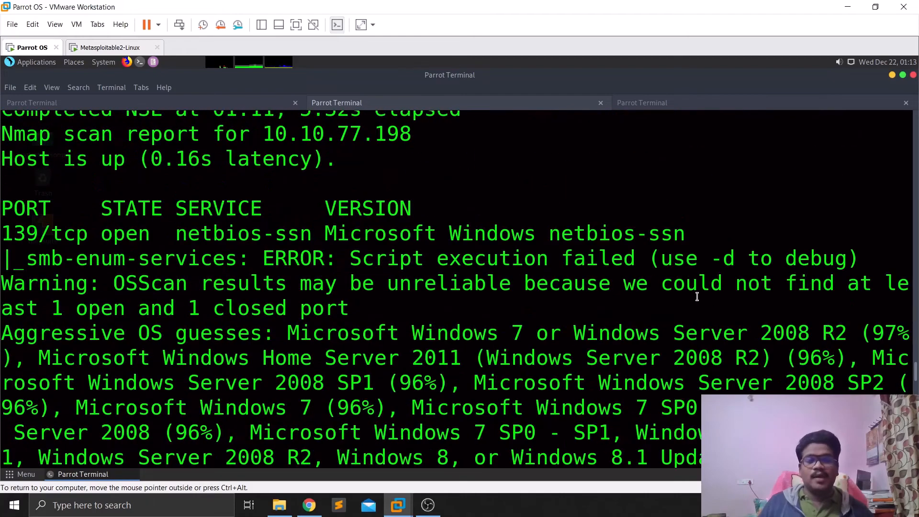
{"action": "scroll", "scroll_direction": "down", "scroll_amount": 3}
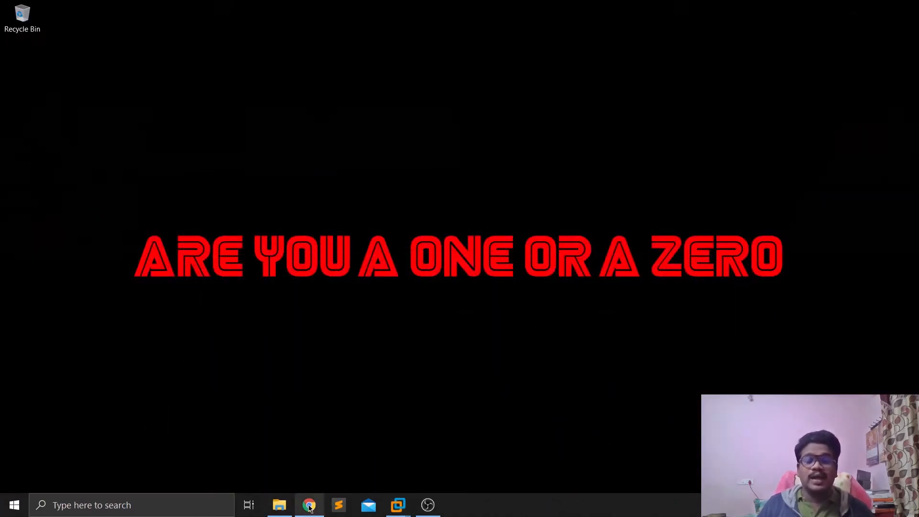
Step: Restore the Chrome window showing the TryHackMe Blue room with the 10.10.77.198 machine
{"action": "left_click", "coordinate": [309, 505]}
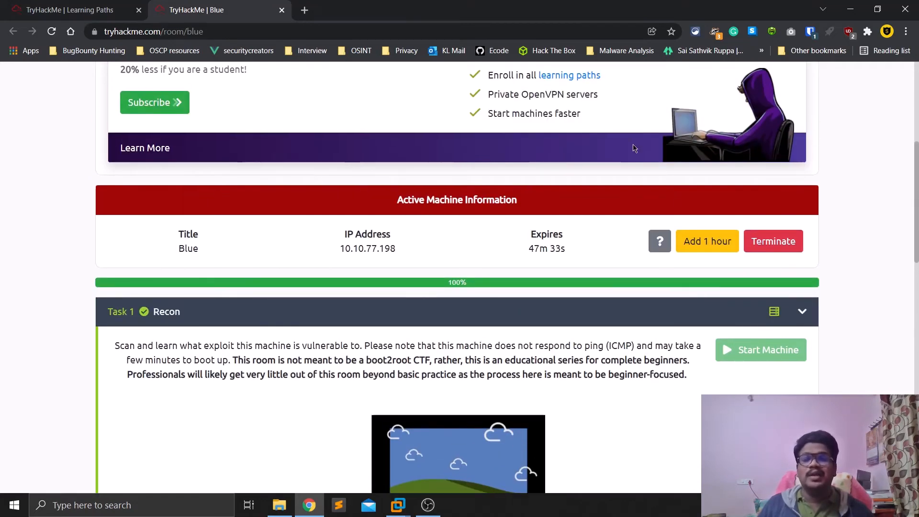
{"action": "mouse_move", "coordinate": [707, 241]}
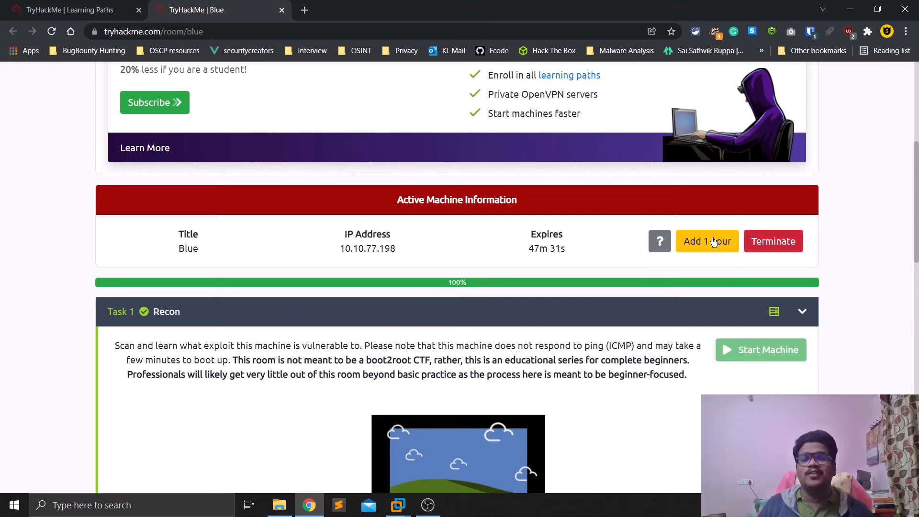
{"action": "mouse_move", "coordinate": [762, 253]}
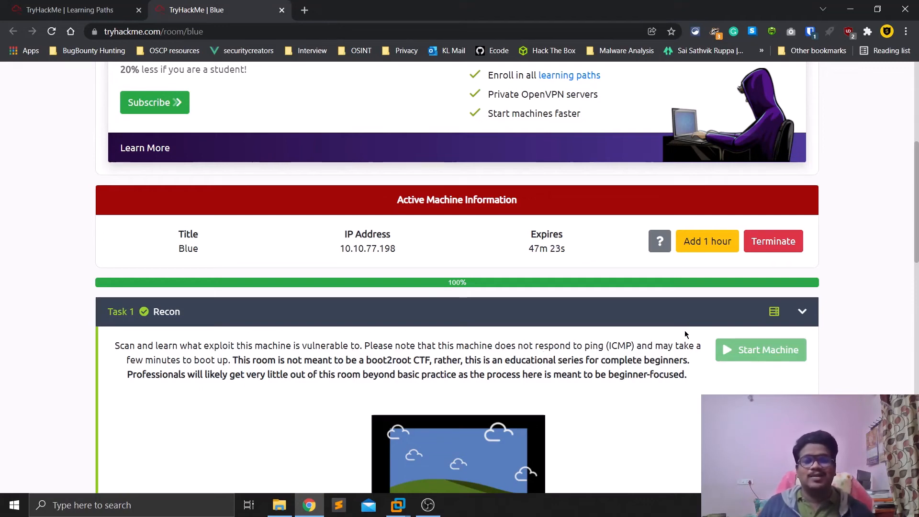
{"action": "mouse_move", "coordinate": [710, 334]}
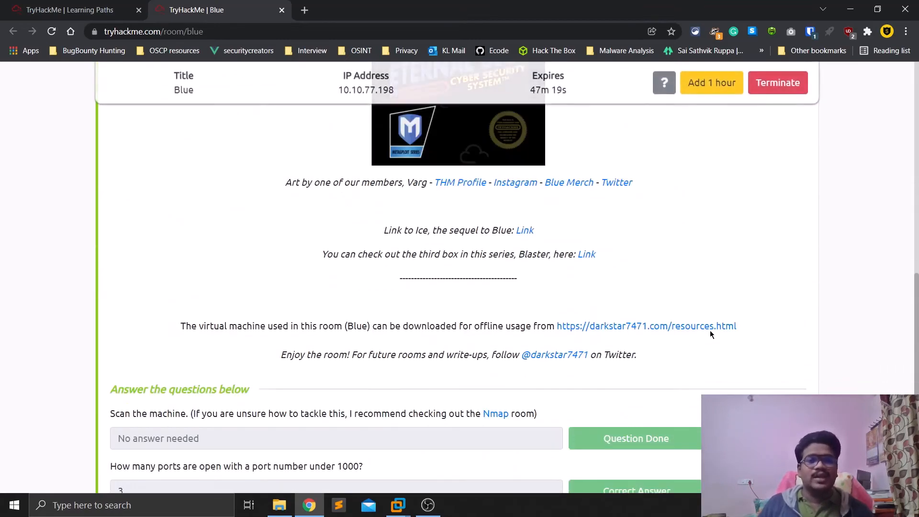
Step: Scroll to Task 1 answers: three open ports under 1000 and ms17-010, both correct
{"action": "scroll", "scroll_direction": "down", "scroll_amount": 3}
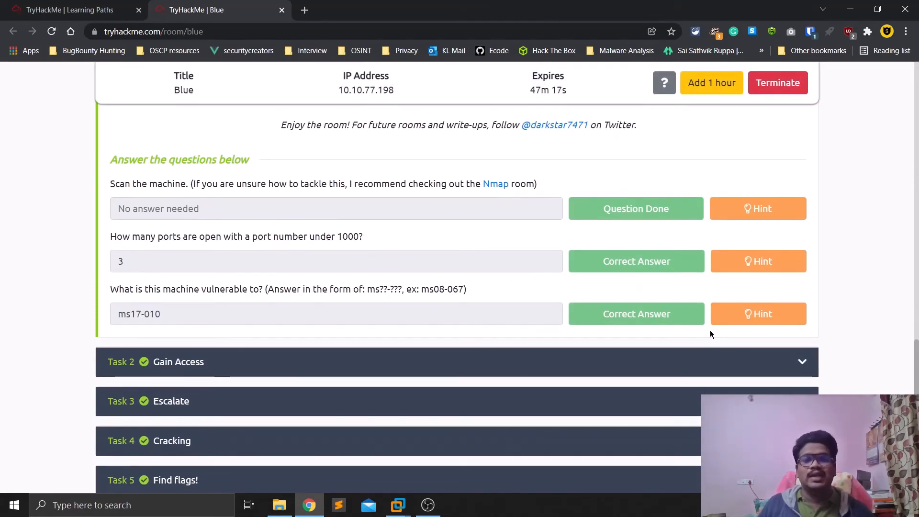